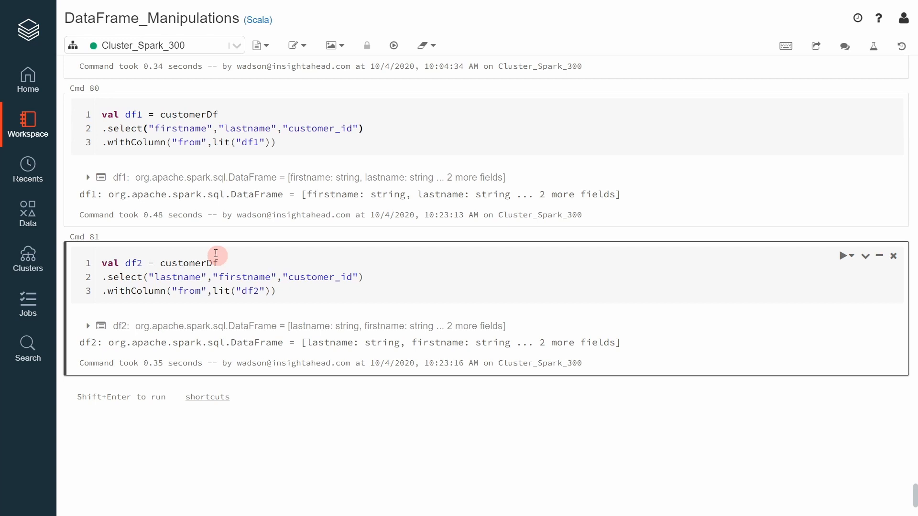
mouse_move(498, 382)
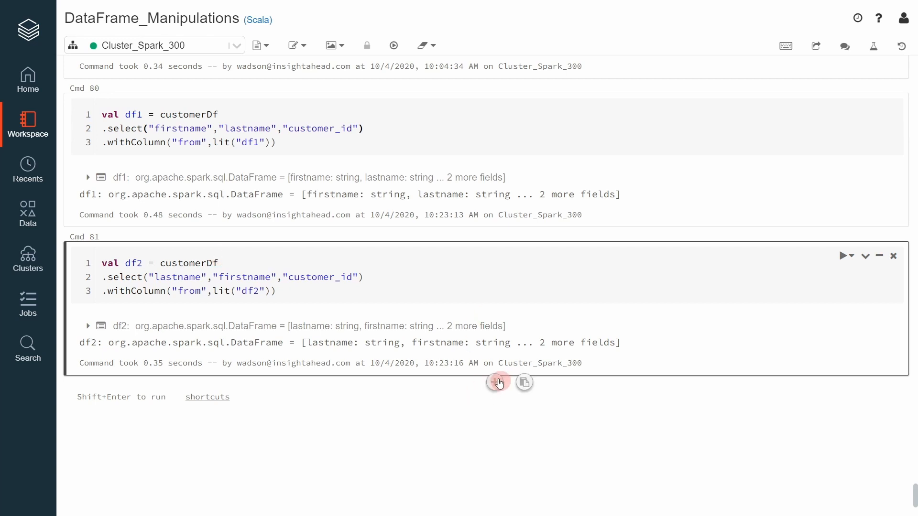
- Add a cell below the df2 cell containing df1.union(df2)
click(498, 382)
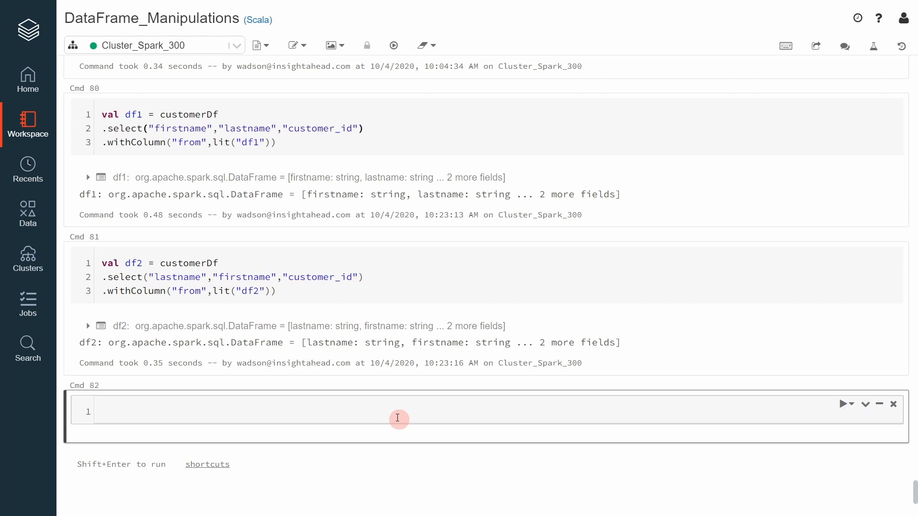
text(df1.)
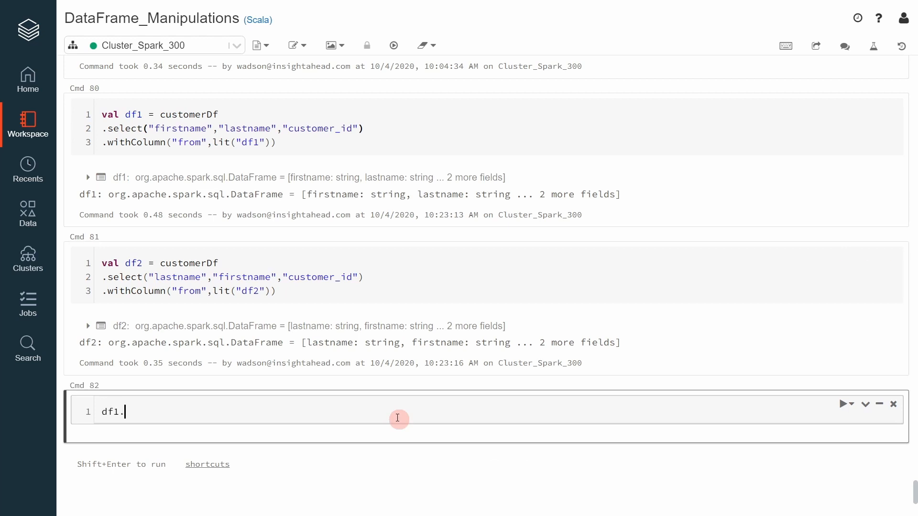
text(union()
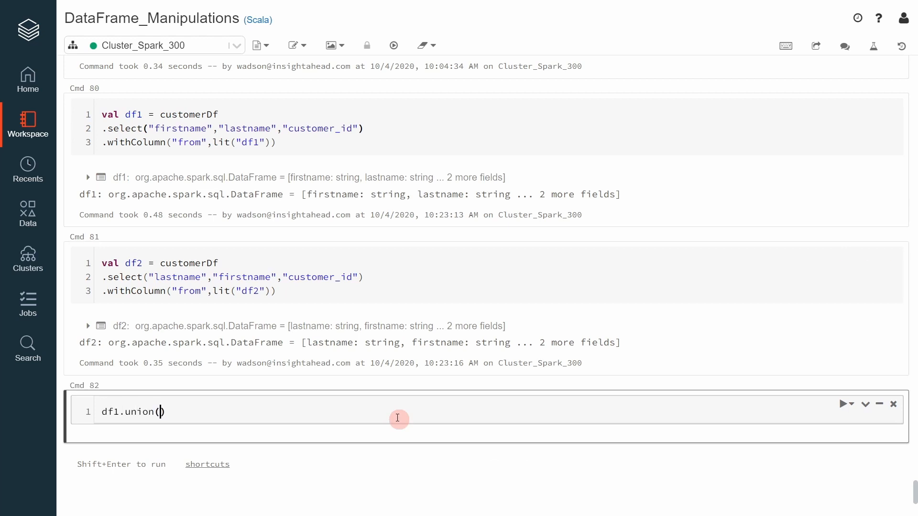
text(df2)
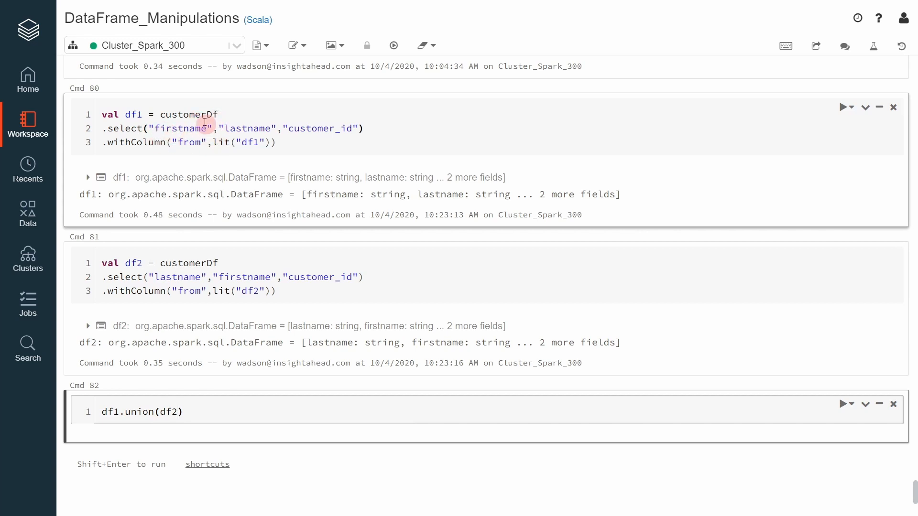
mouse_move(328, 150)
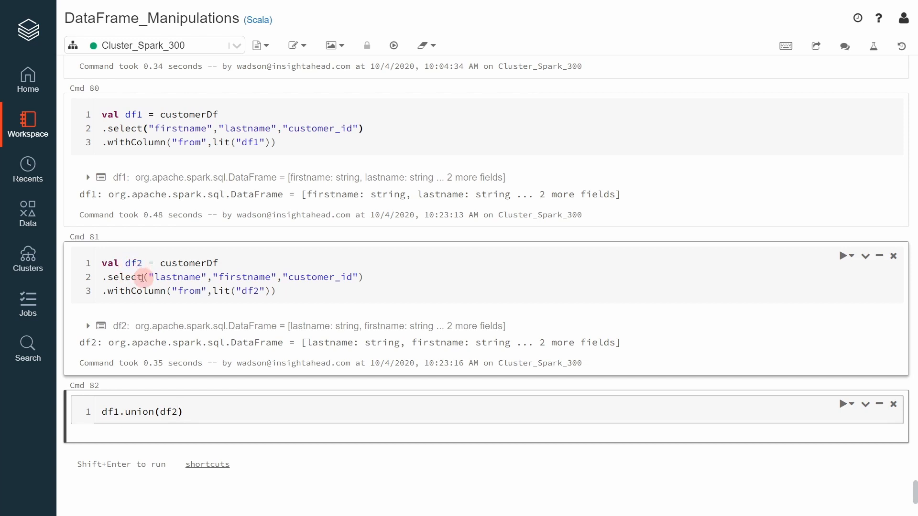
mouse_move(248, 274)
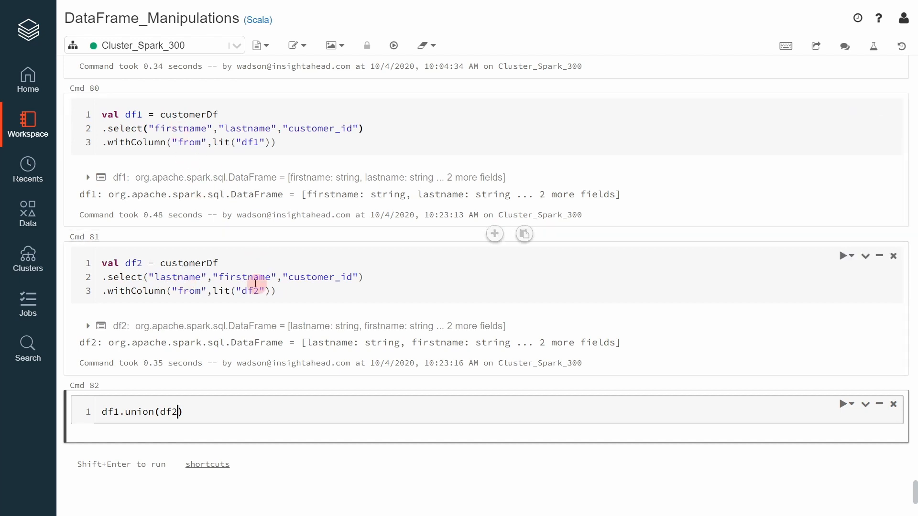
mouse_move(239, 269)
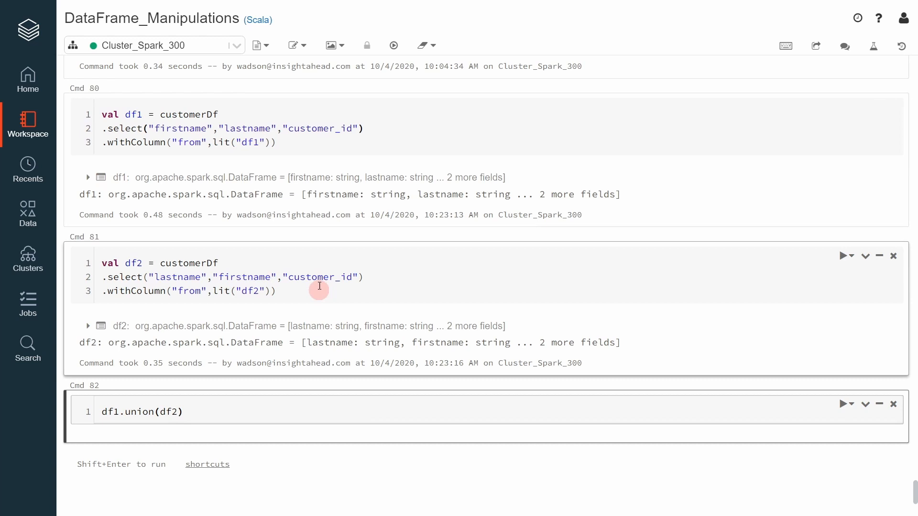
mouse_move(311, 294)
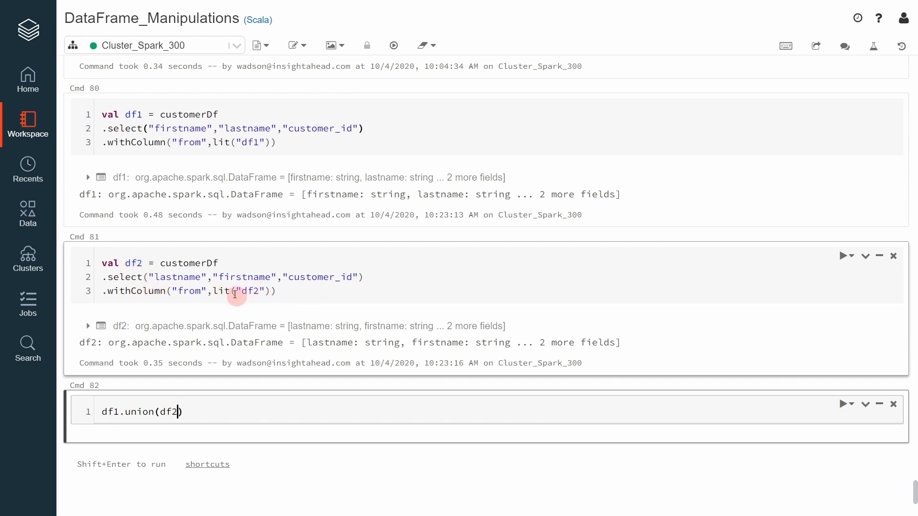
scroll(down, 3)
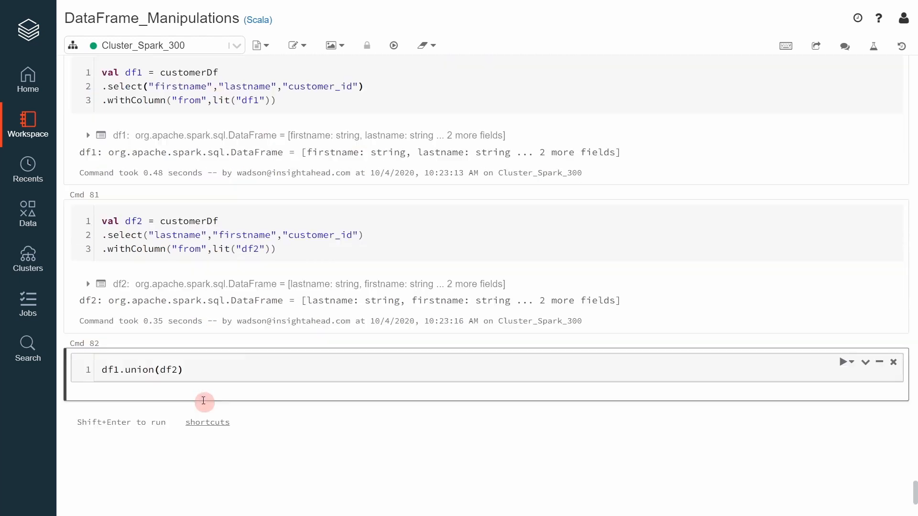
scroll(up, 3)
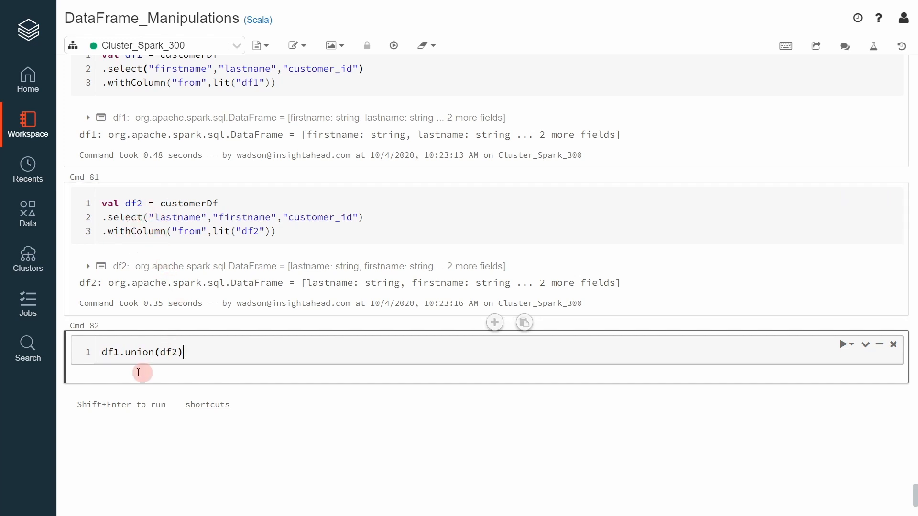
mouse_move(228, 335)
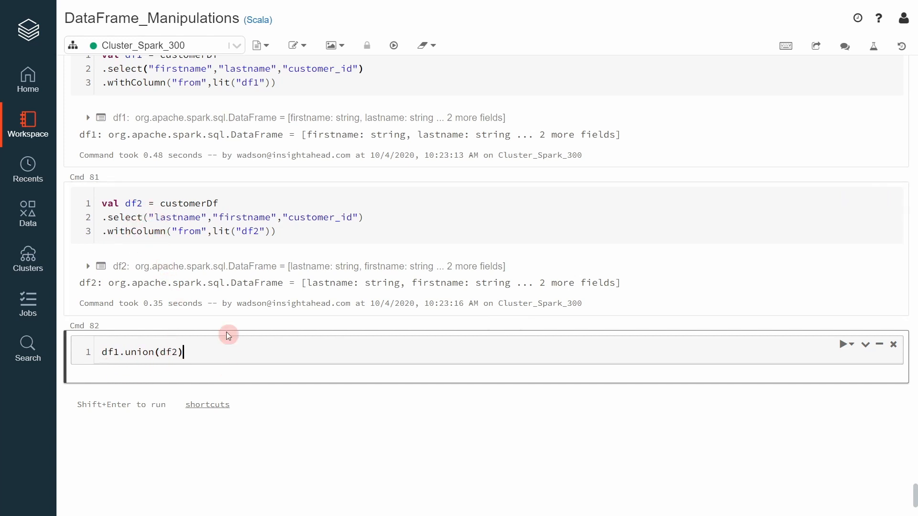
mouse_move(206, 374)
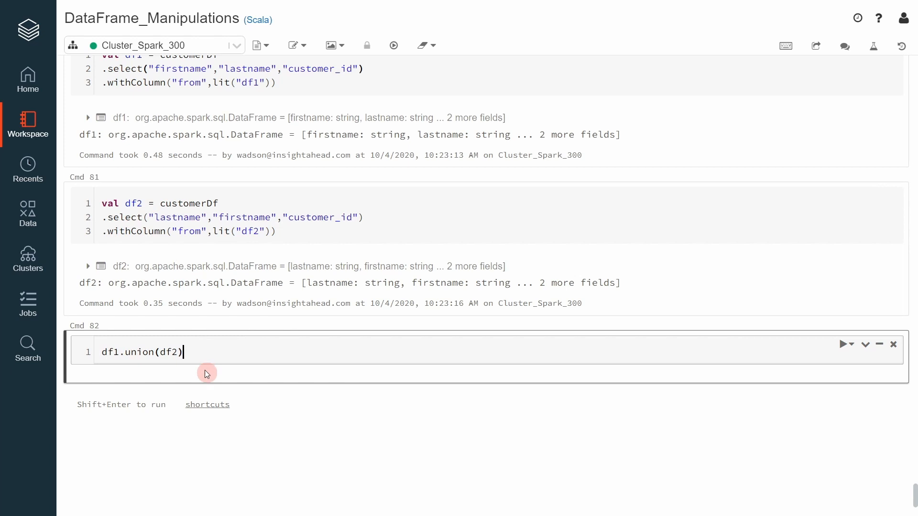
mouse_move(217, 358)
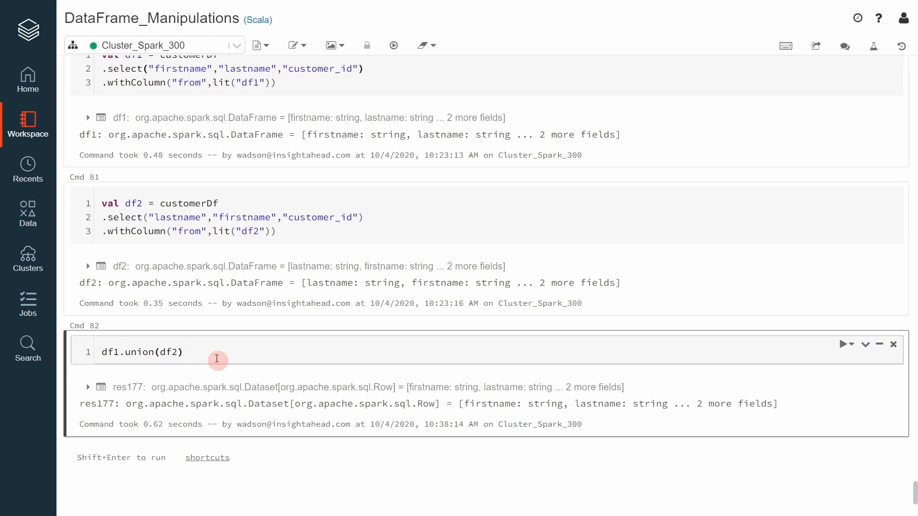
- Append .show to the union and pick customer id 45721 from the output
text(sho)
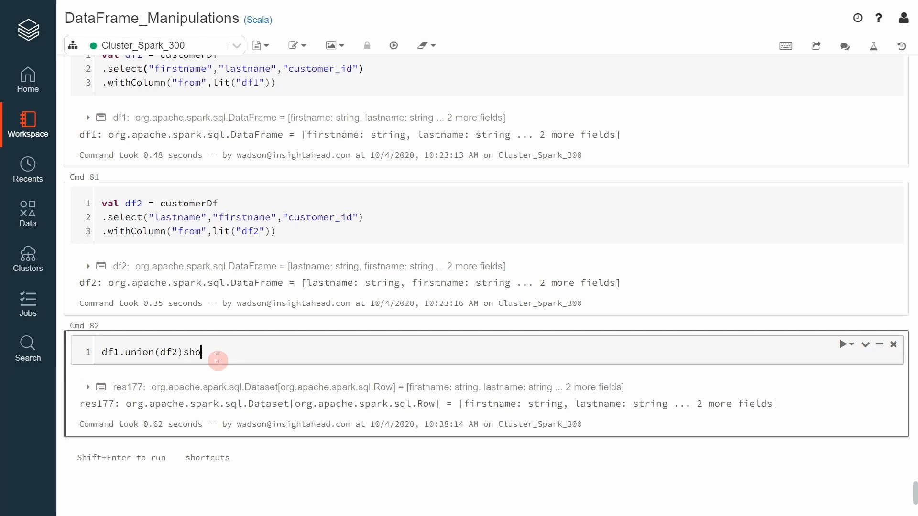
text(w)
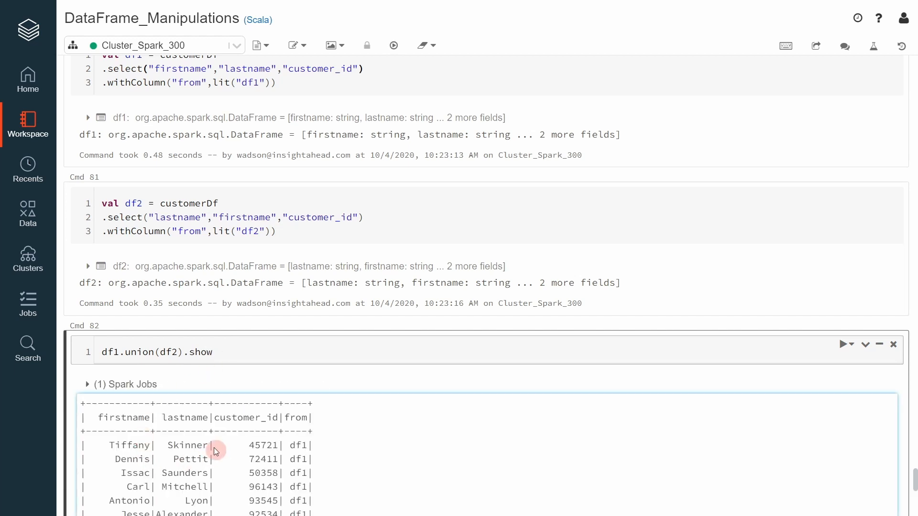
double_click(260, 446)
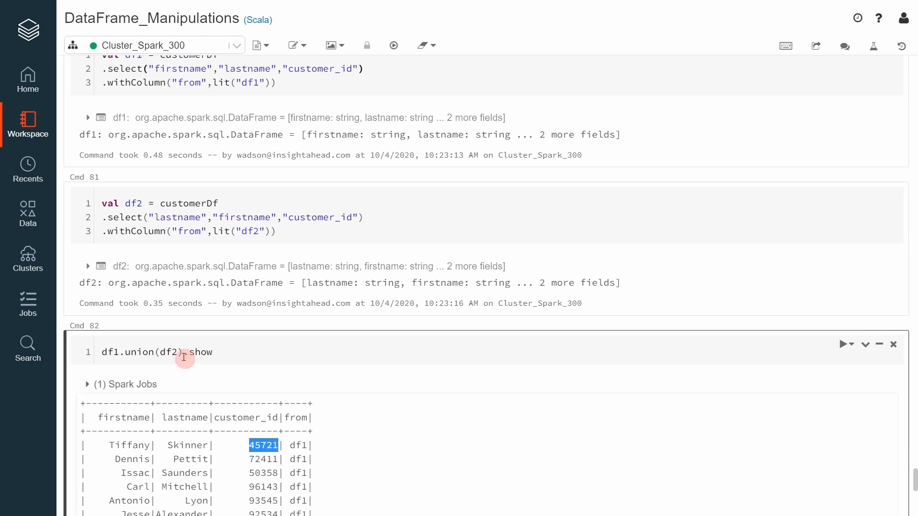
- Insert a where filter on customer_id = 45721 before .show
text(where("".)
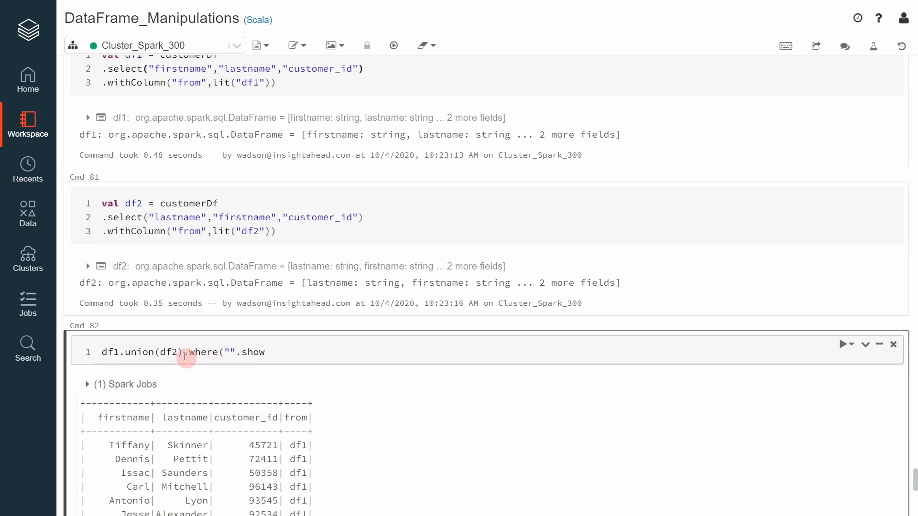
text(customer_id =)
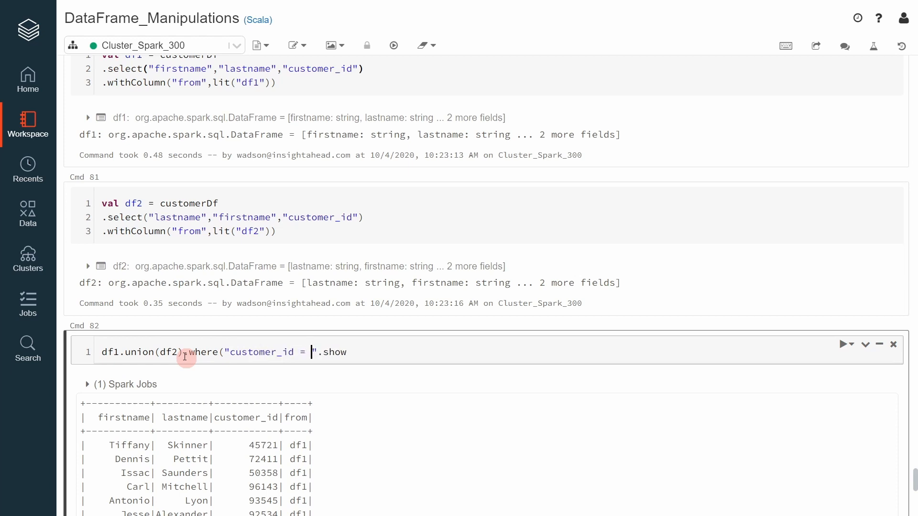
text(45721)
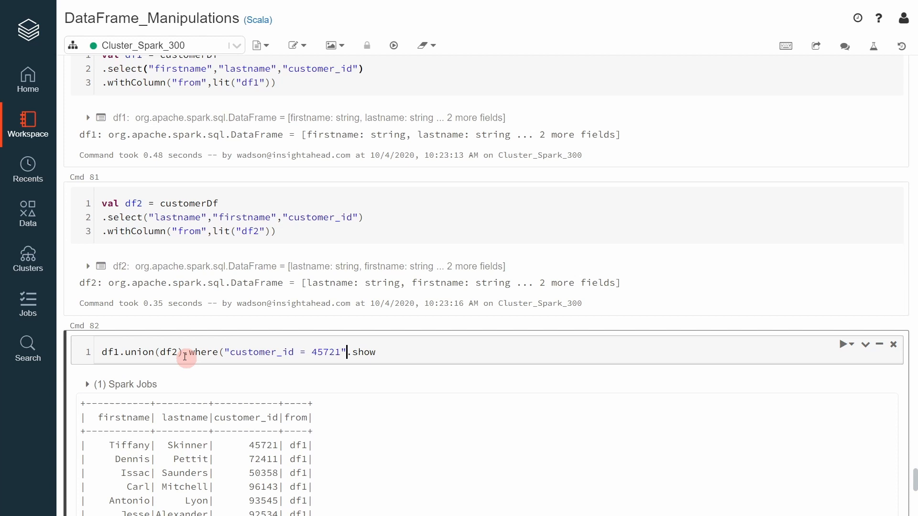
click(845, 344)
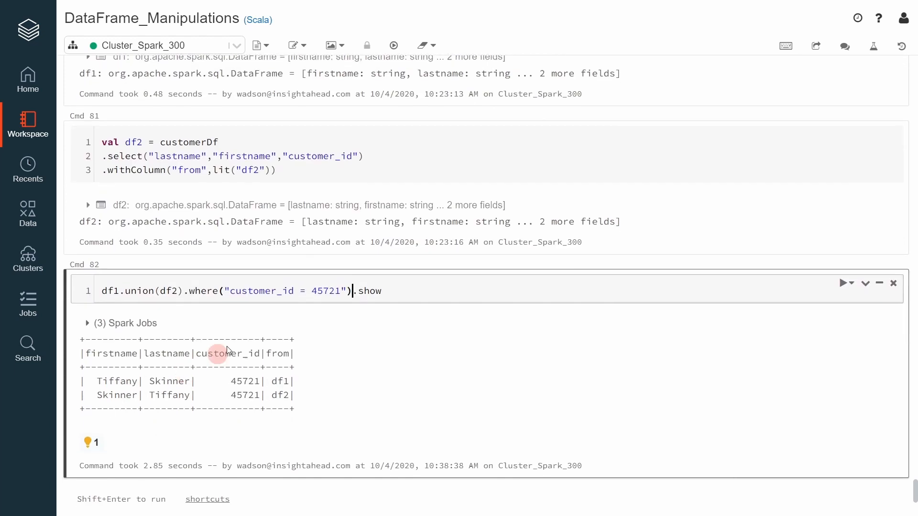
scroll(down, 3)
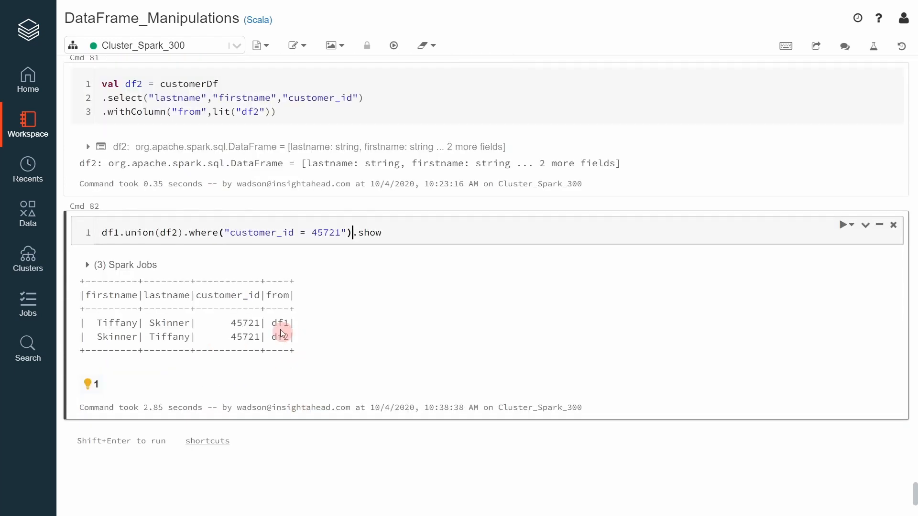
mouse_move(281, 331)
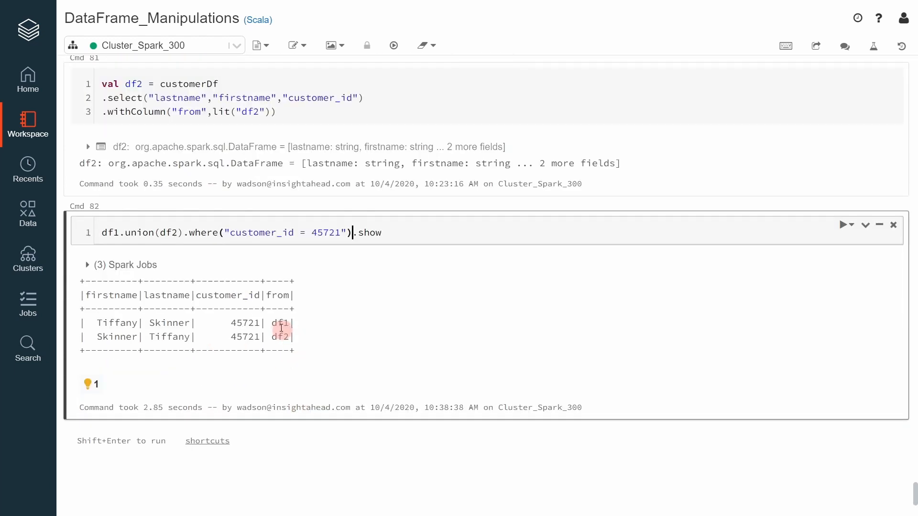
scroll(up, 3)
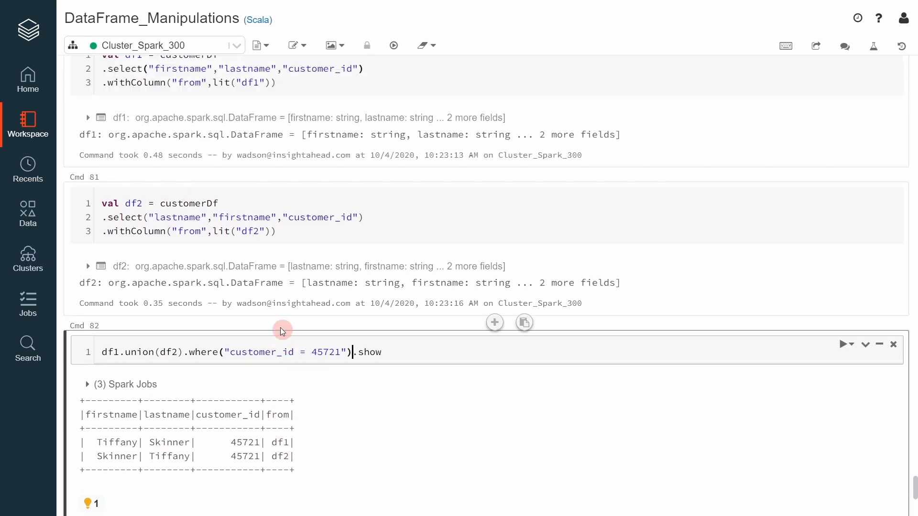
mouse_move(119, 419)
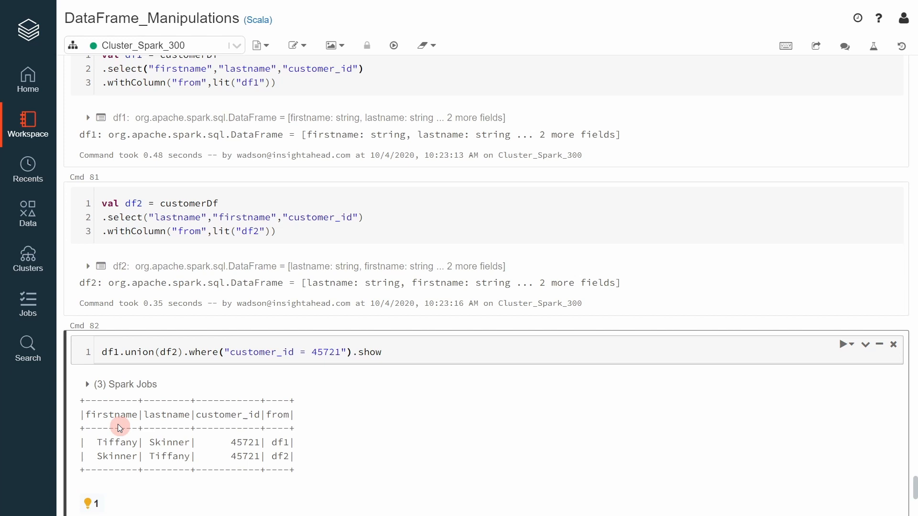
mouse_move(175, 453)
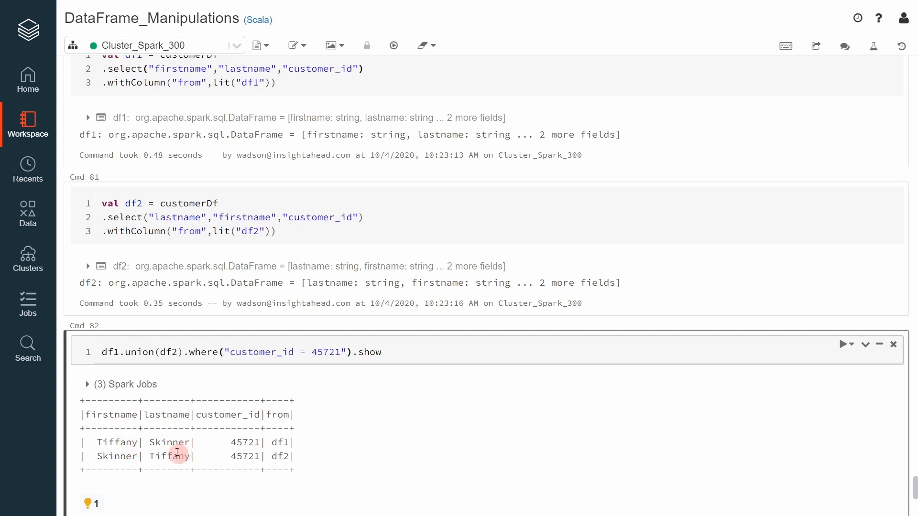
mouse_move(210, 432)
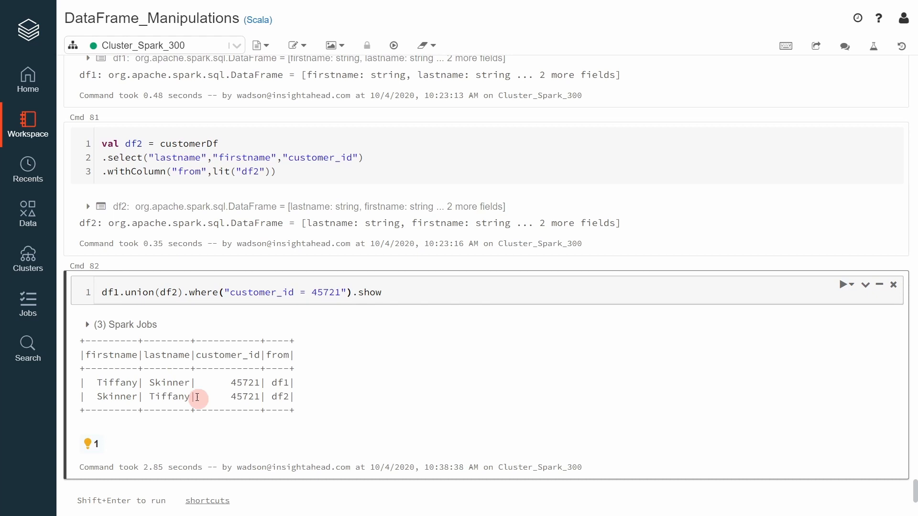
mouse_move(211, 383)
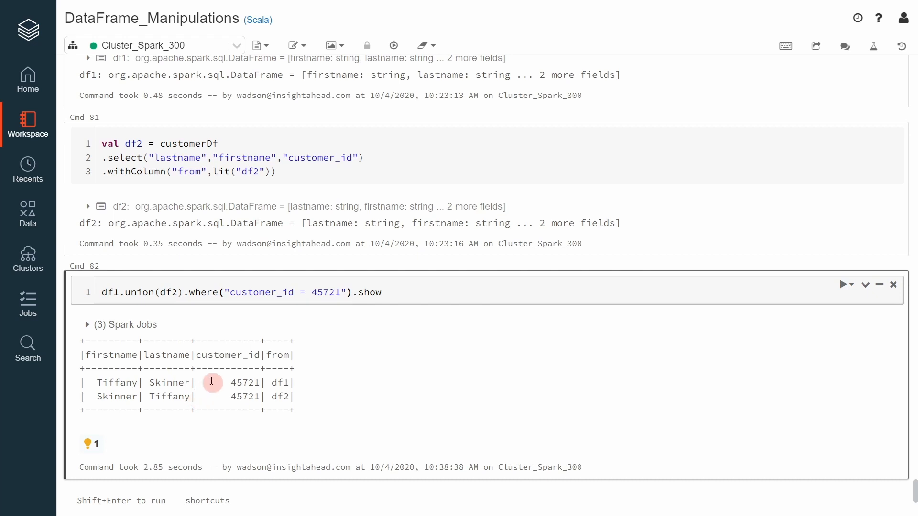
mouse_move(198, 355)
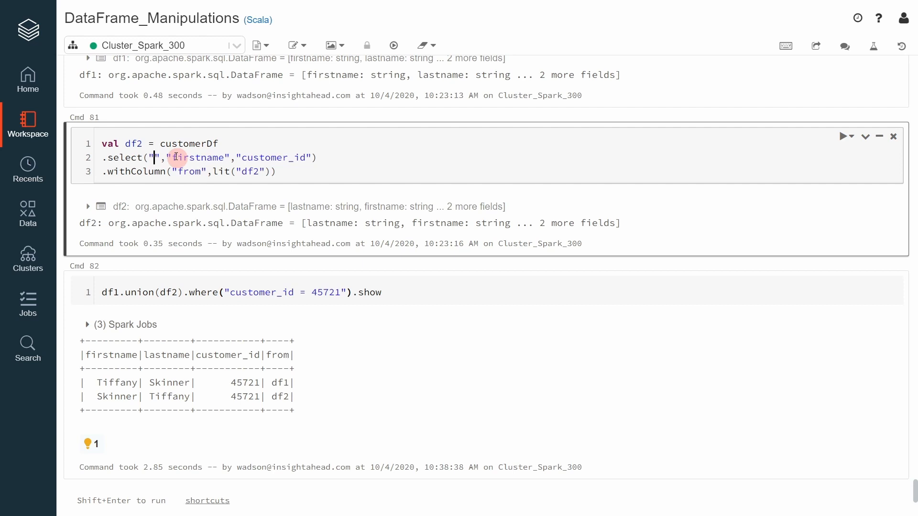
- Change df2's select to salutation, rerun, then restore it to lastname
text(salutation)
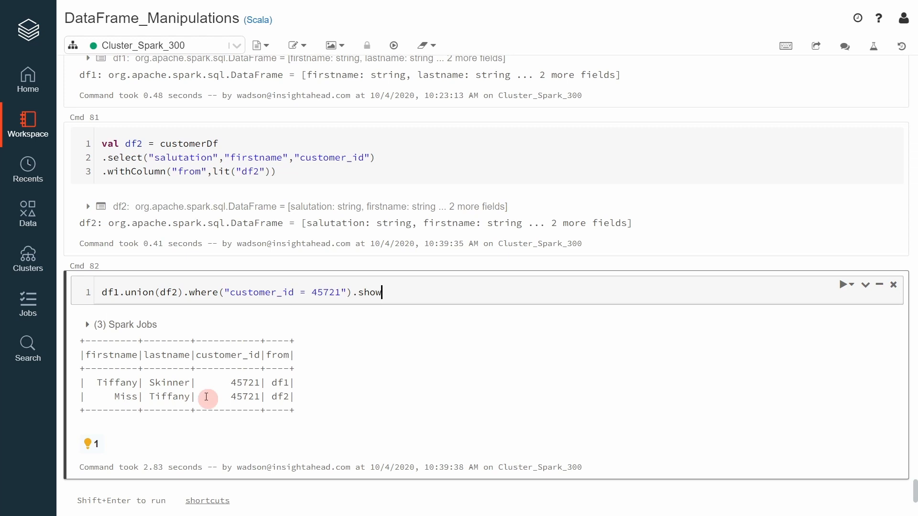
mouse_move(121, 390)
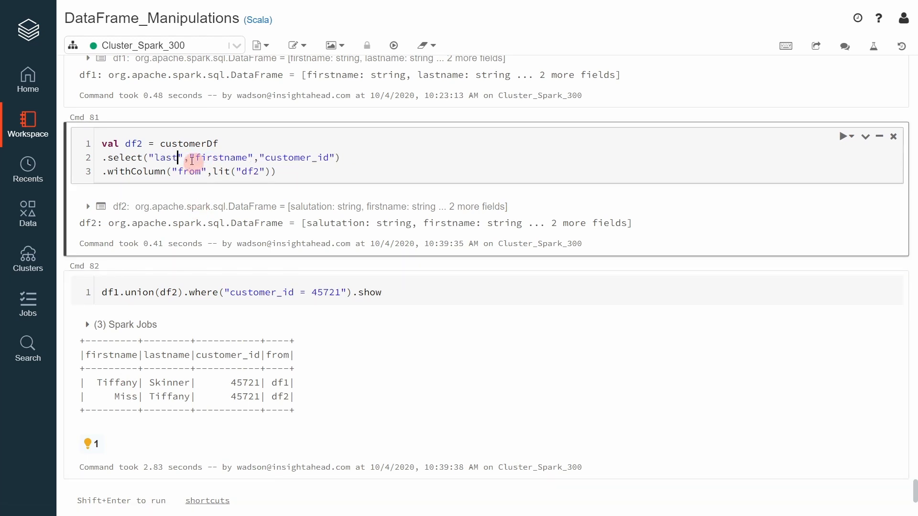
text(name)
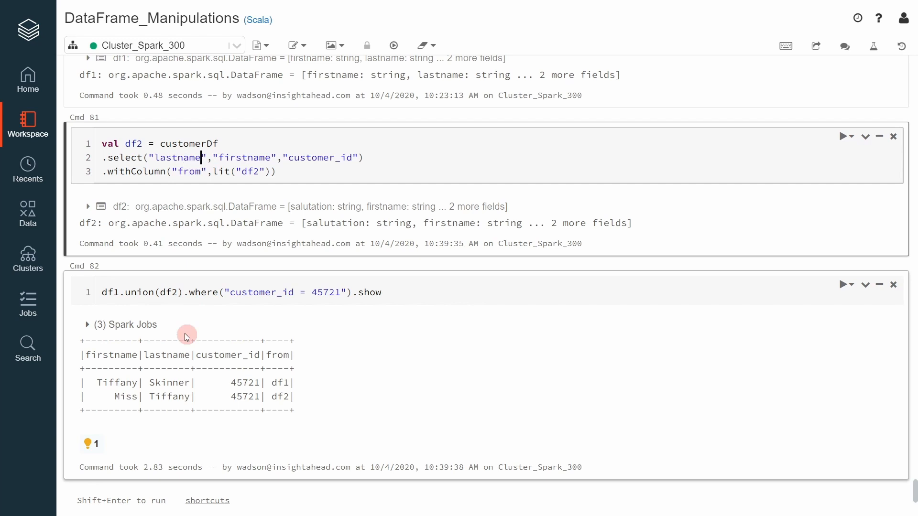
mouse_move(213, 330)
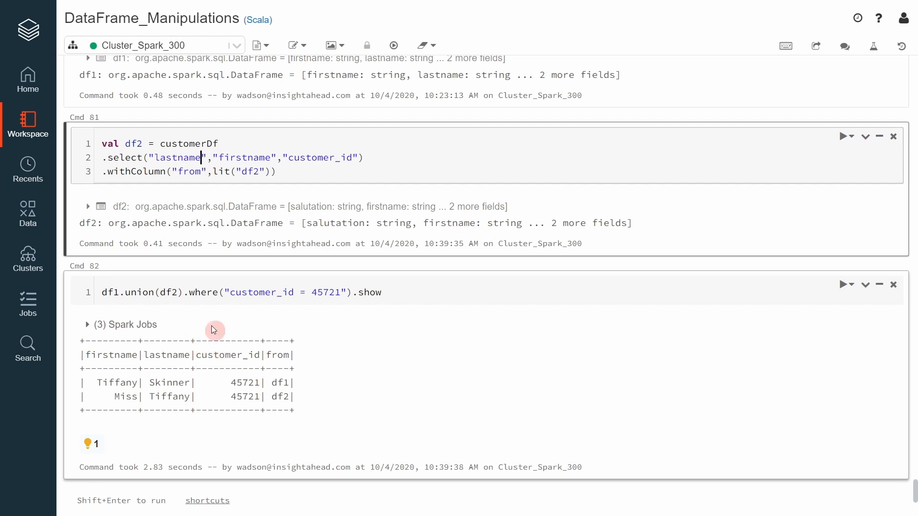
mouse_move(157, 300)
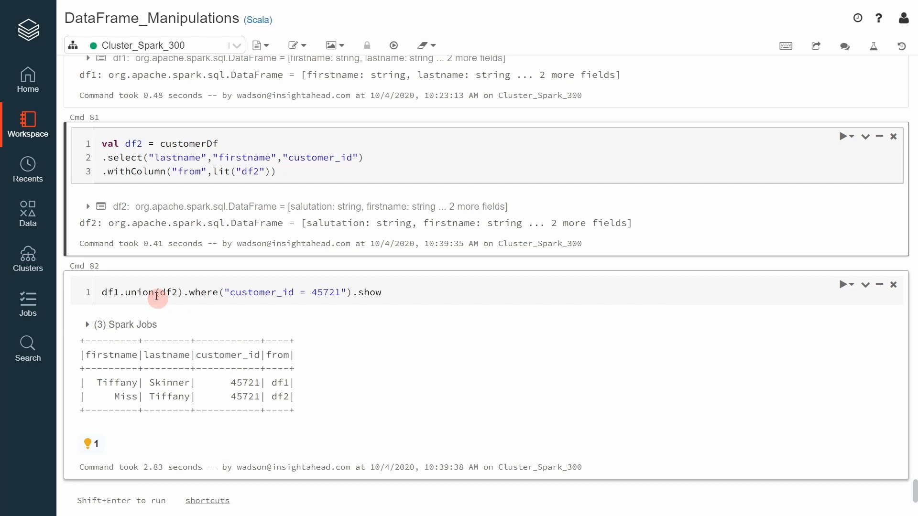
mouse_move(181, 315)
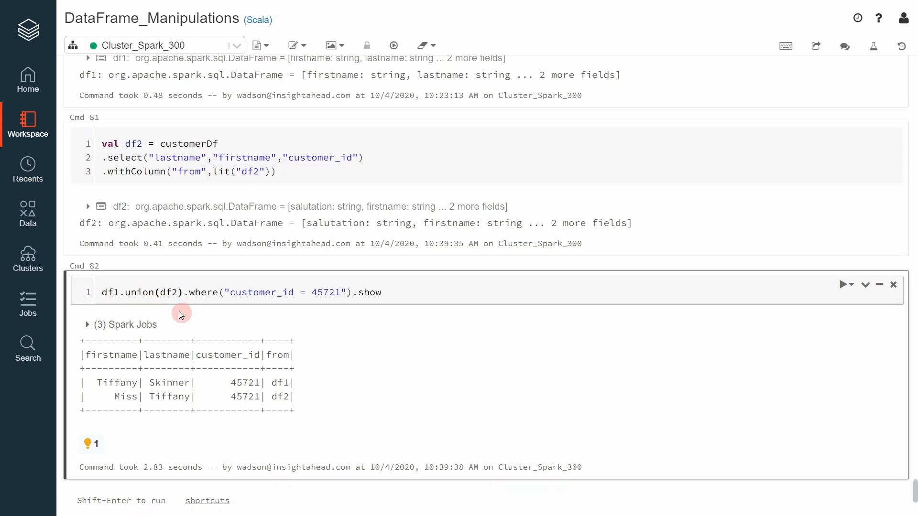
- Change df1.union(df2) to df1.unionByName(df2) in Cmd 82 and run it
text(By)
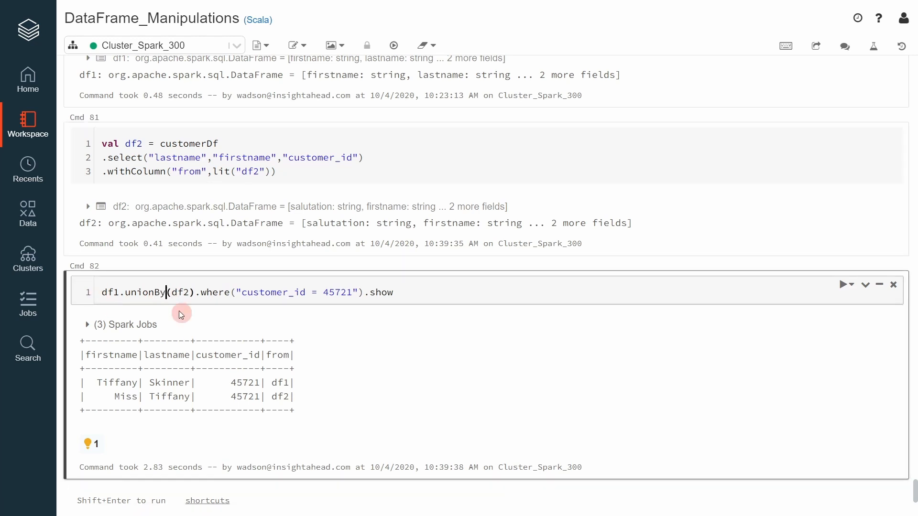
text(Name)
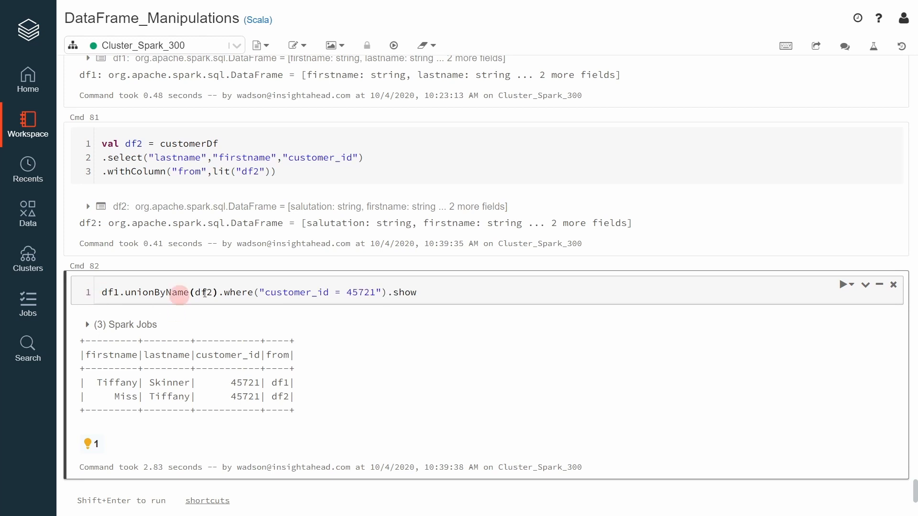
mouse_move(233, 320)
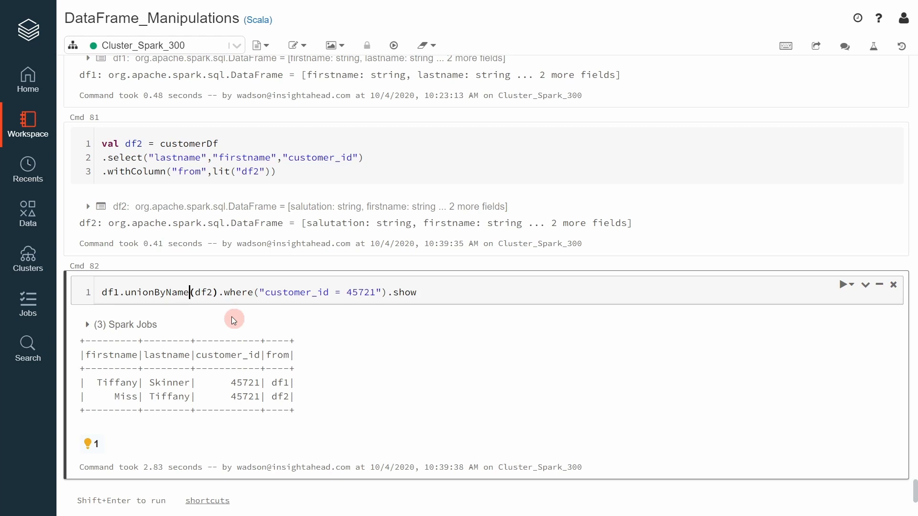
click(843, 285)
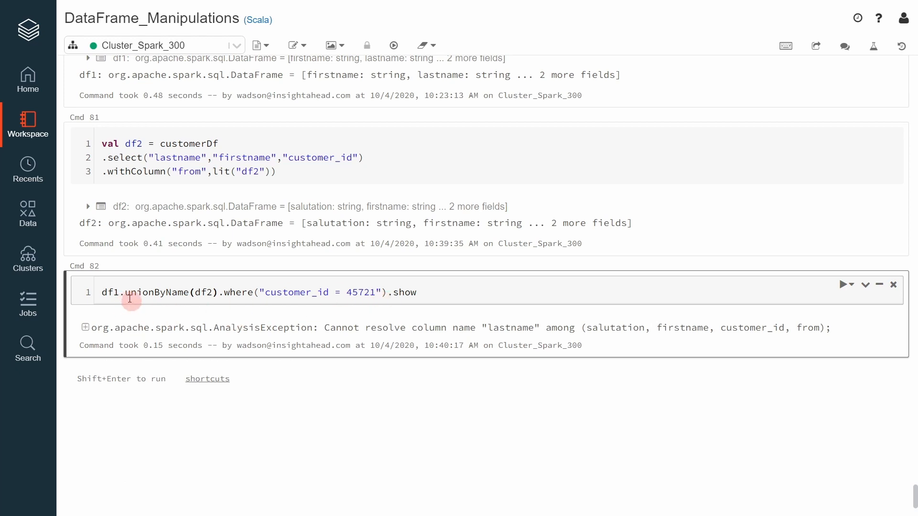
mouse_move(305, 189)
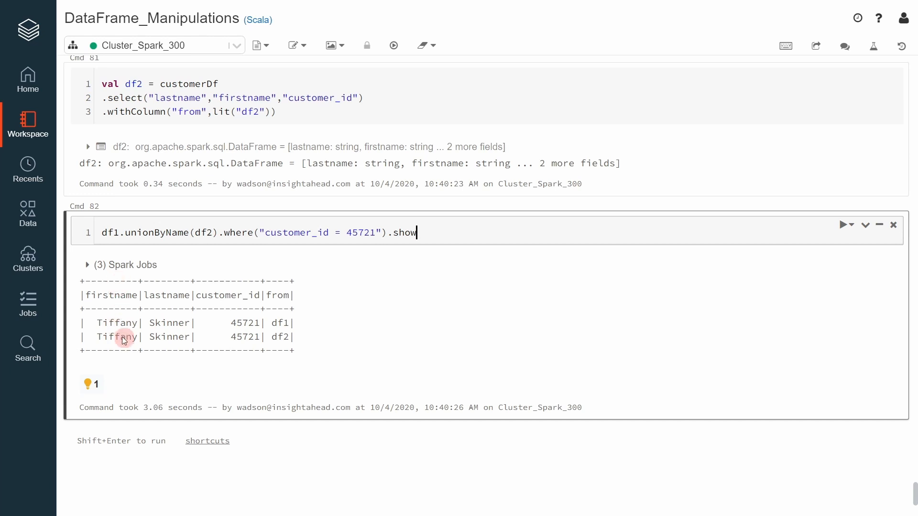
mouse_move(171, 355)
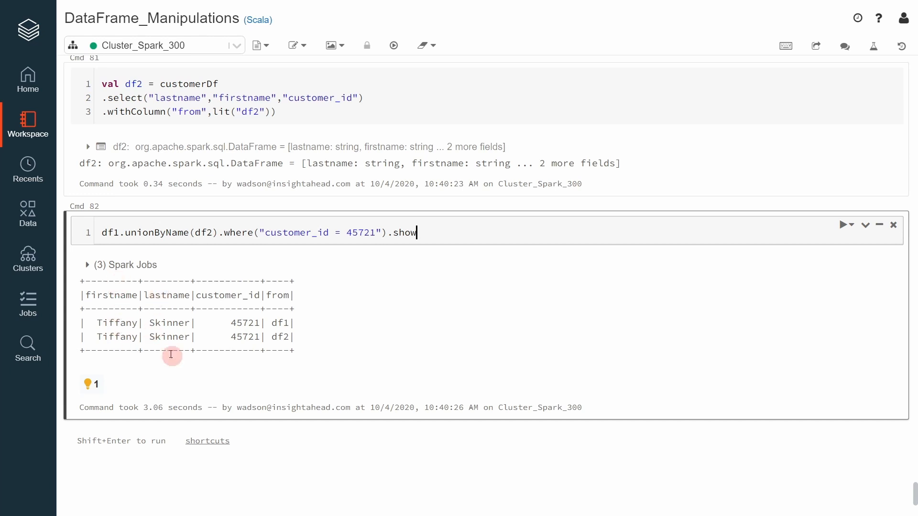
mouse_move(276, 321)
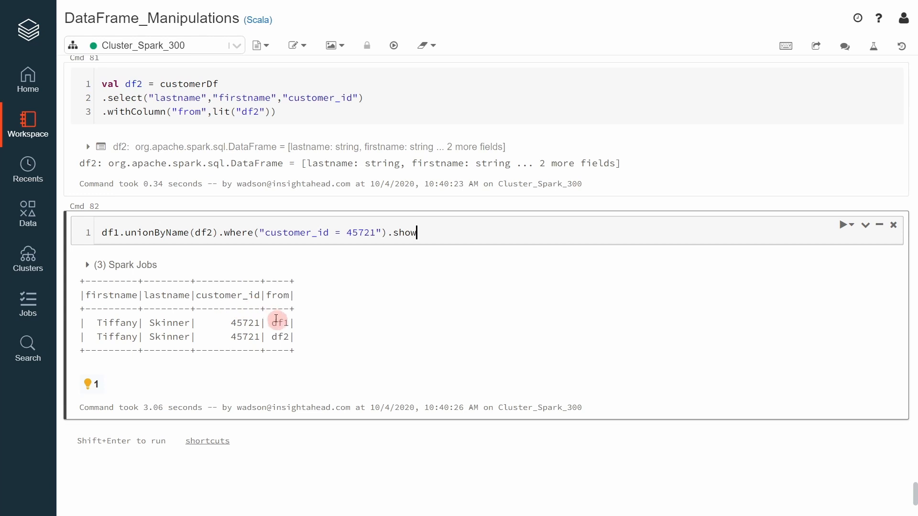
mouse_move(274, 338)
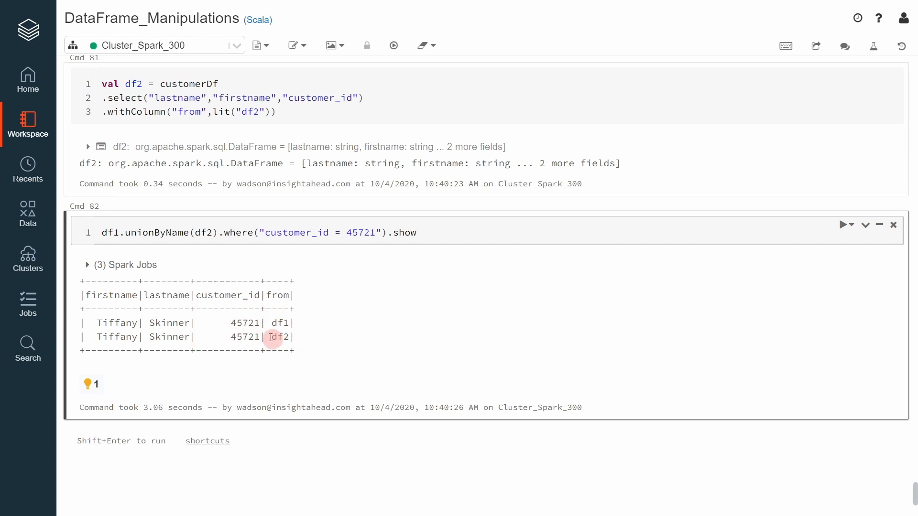
mouse_move(445, 329)
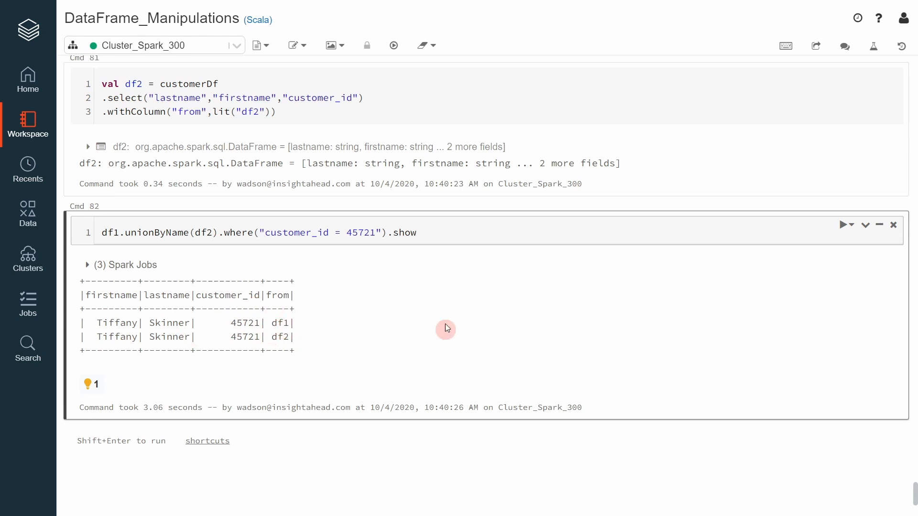
mouse_move(421, 309)
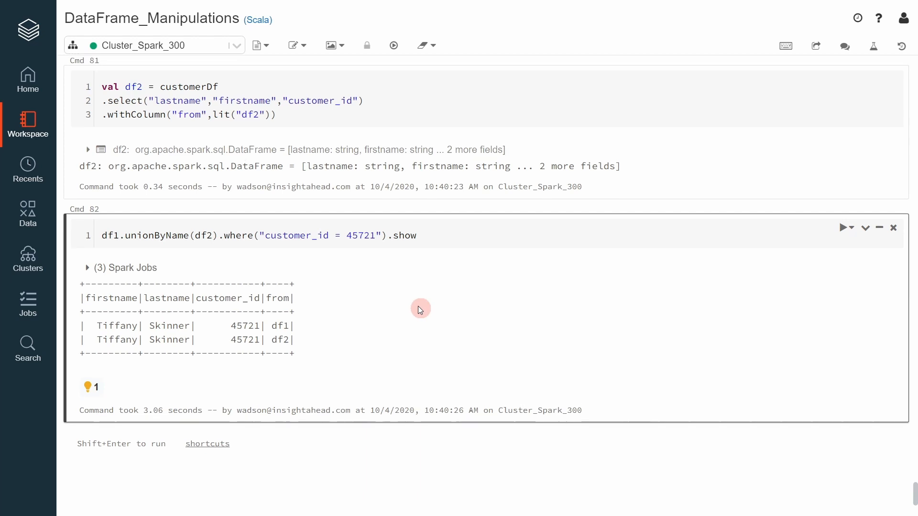
- Comment out the from-column withColumn lines in df1 and df2 and rerun both cells
scroll(up, 3)
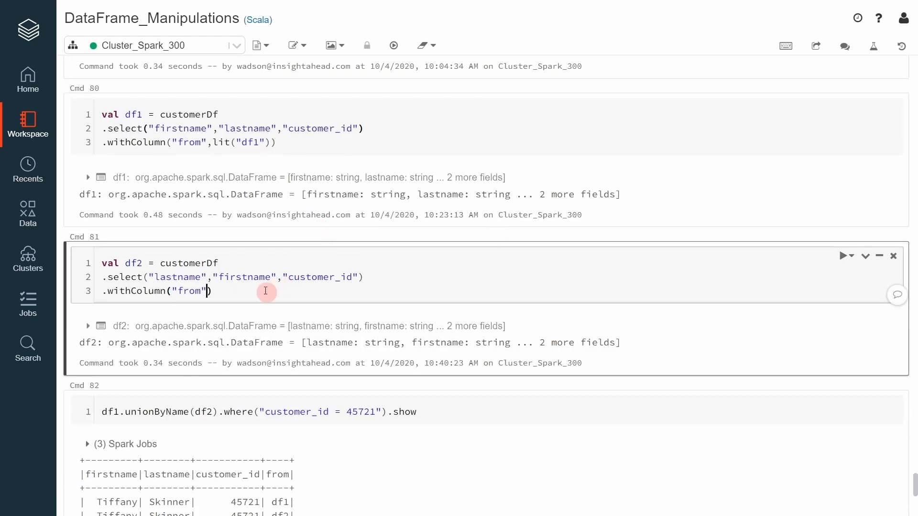
text(lit("df2"))
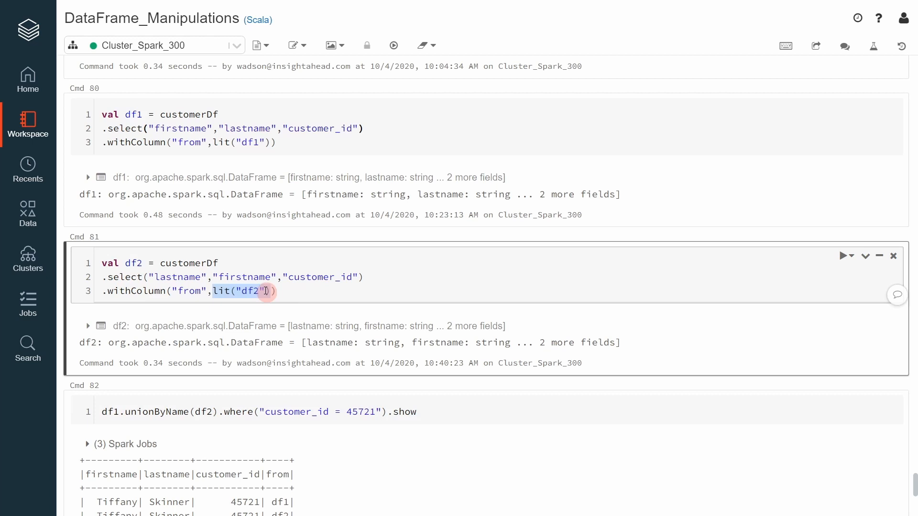
text(//)
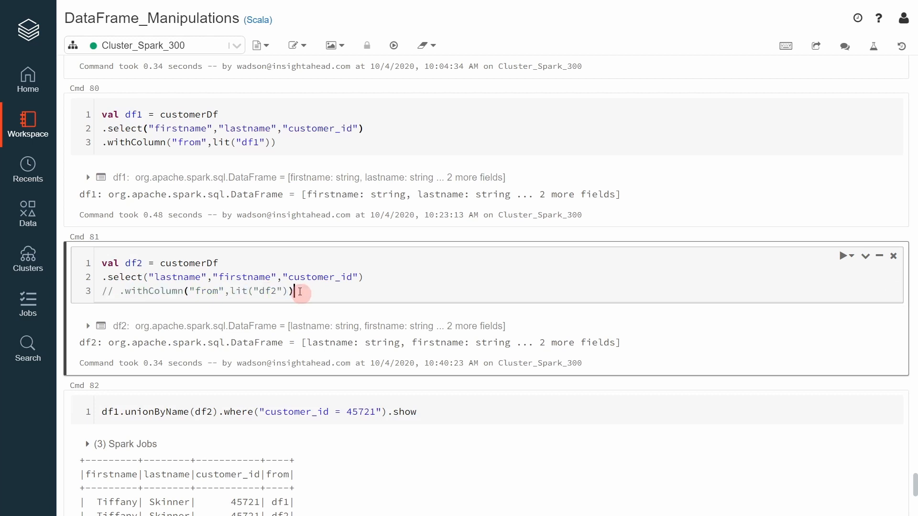
click(298, 140)
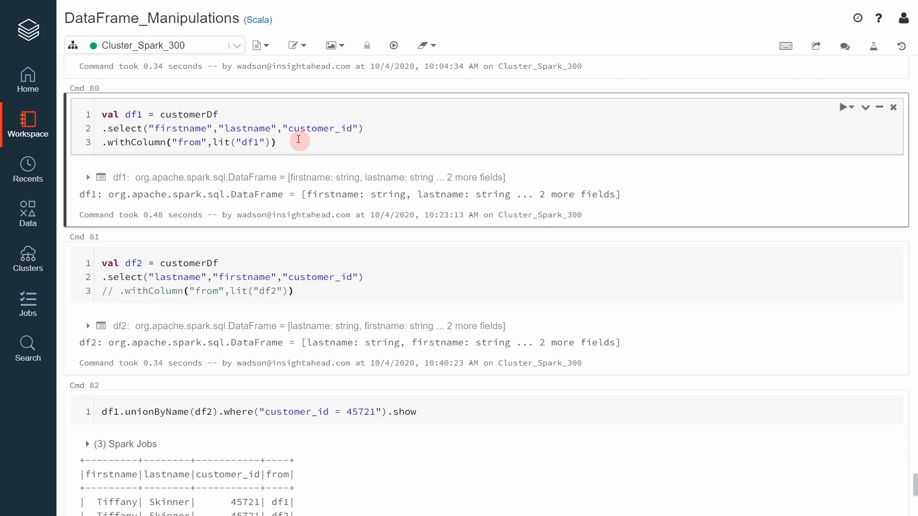
click(845, 107)
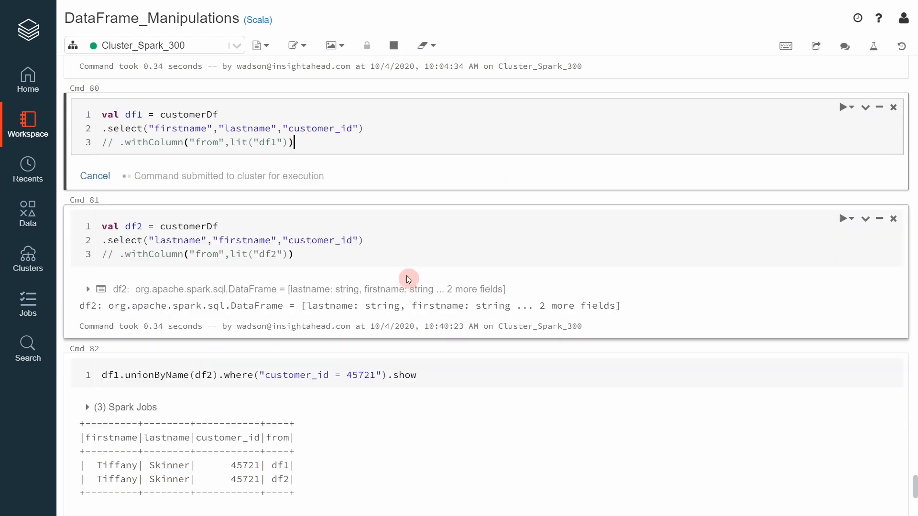
click(845, 107)
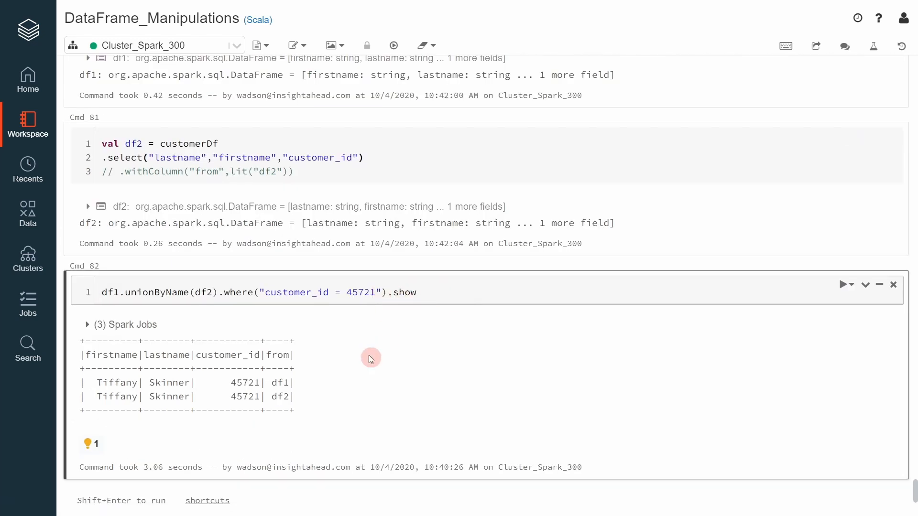
mouse_move(275, 423)
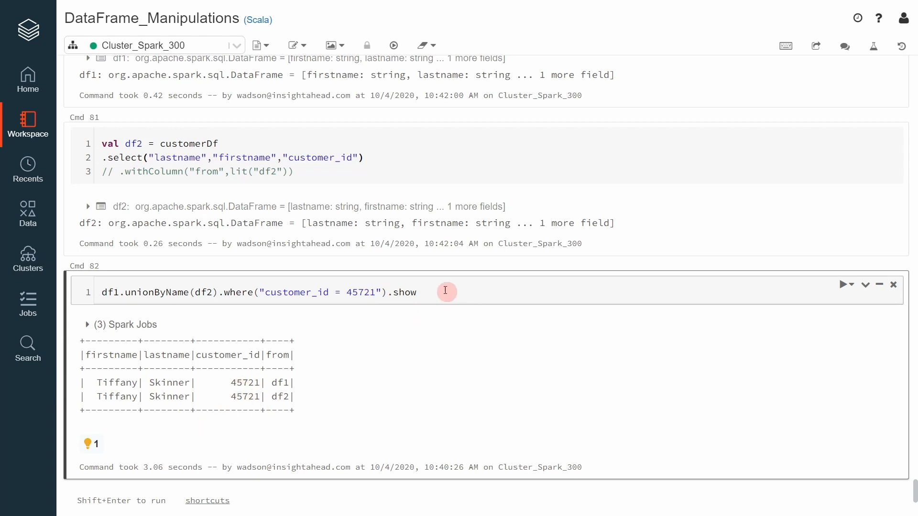
- Rerun the unionByName query in Cmd 82 for customer 45721
click(842, 285)
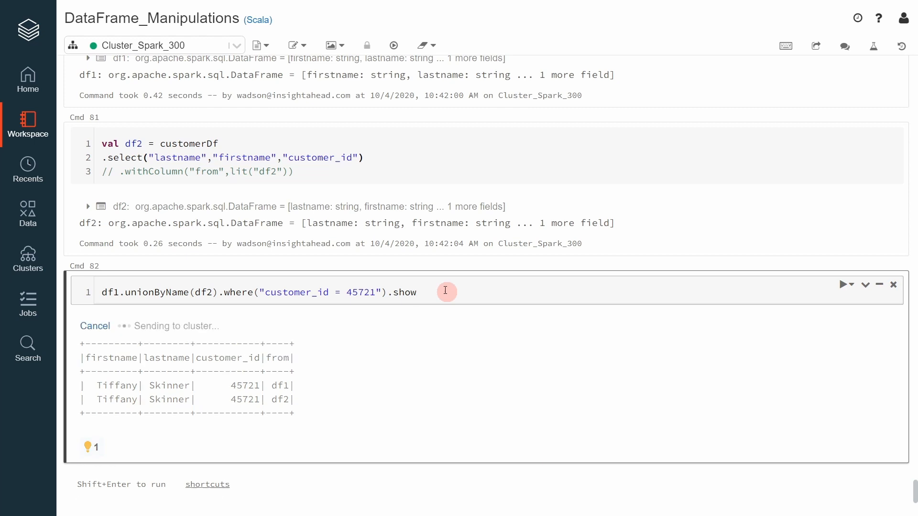
click(842, 285)
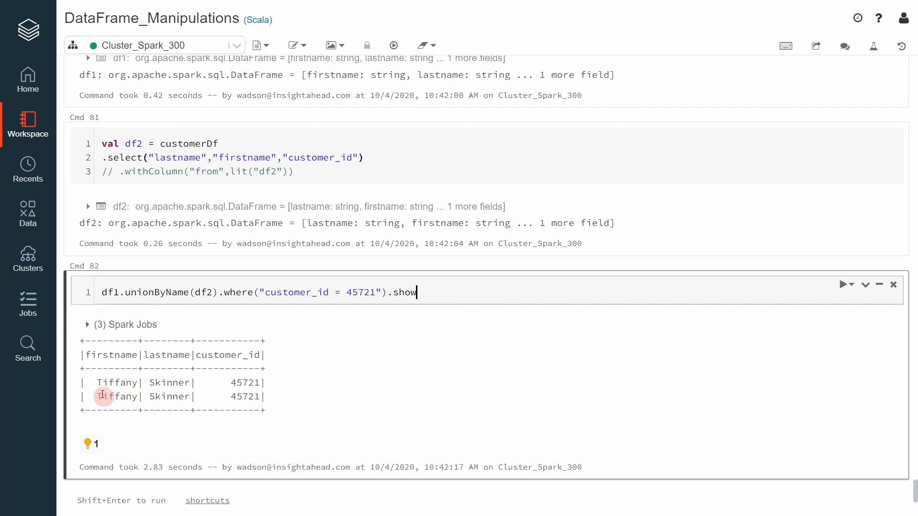
mouse_move(143, 402)
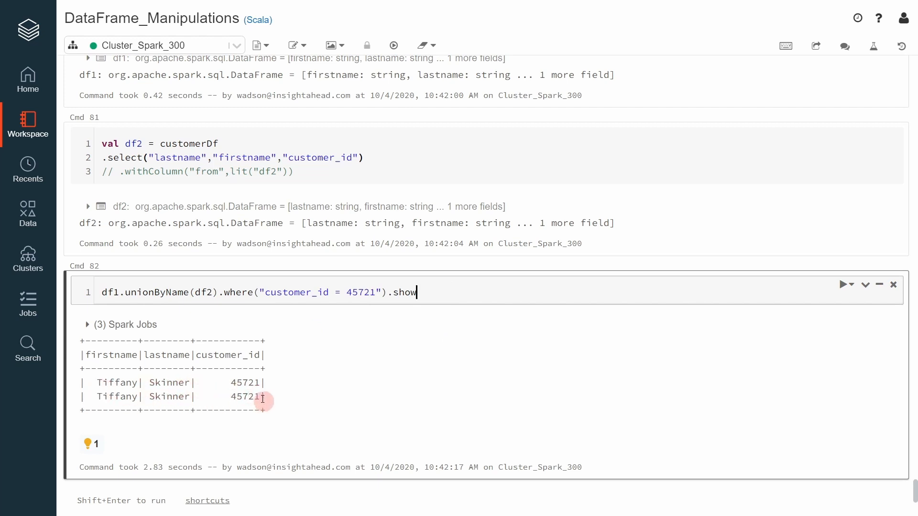
mouse_move(374, 308)
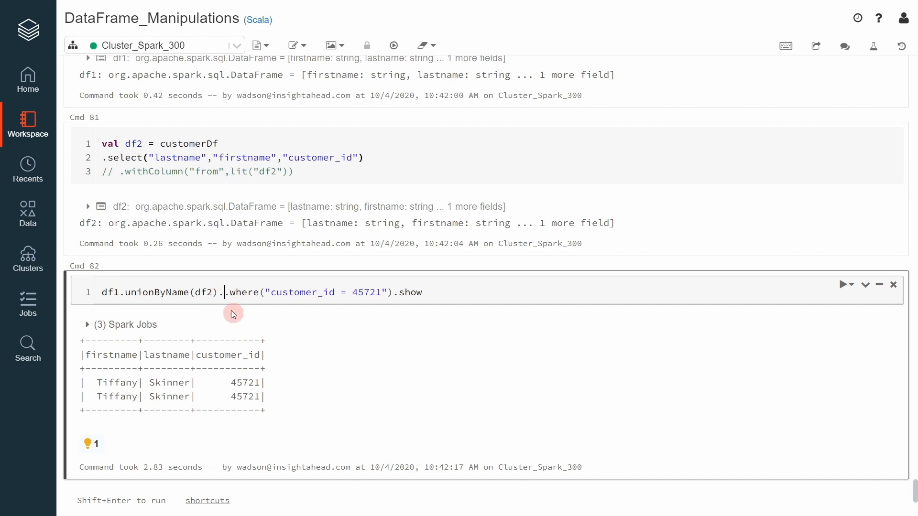
- Add .distinct after unionByName(df2) in Cmd 82 and run the cell
text(.distinct)
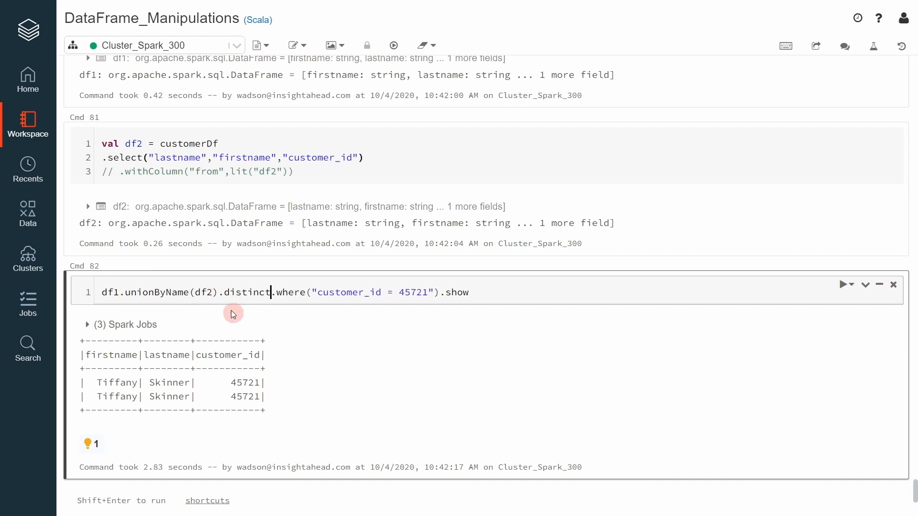
click(842, 285)
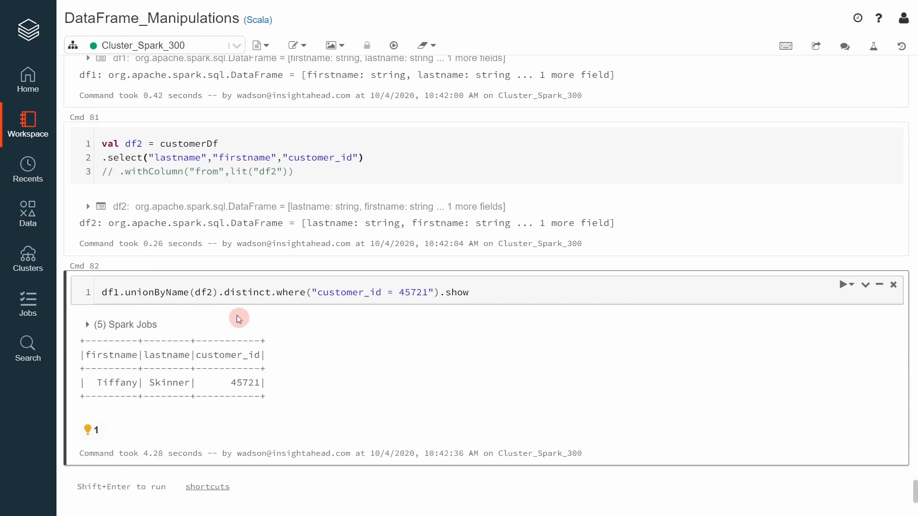
mouse_move(261, 391)
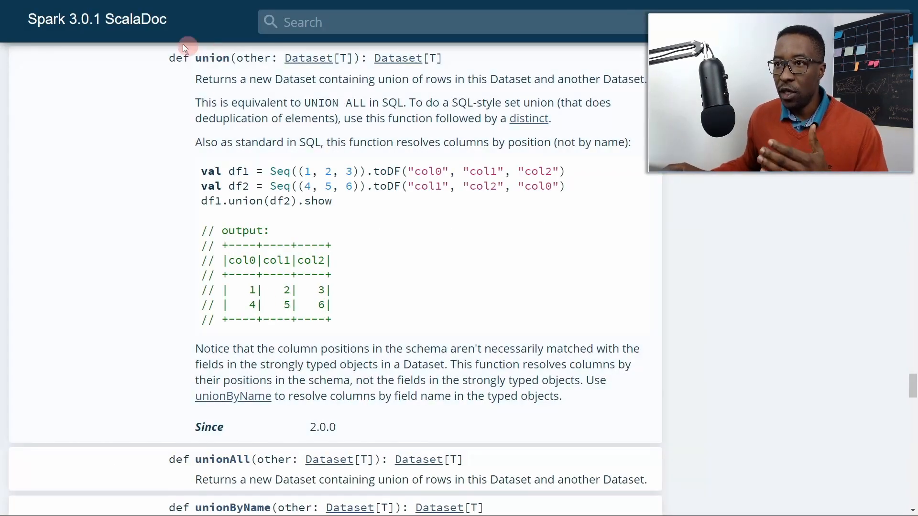
- Scroll the Spark 3.0.1 Dataset ScalaDoc to the union, unionAll and unionByName entries
scroll(down, 3)
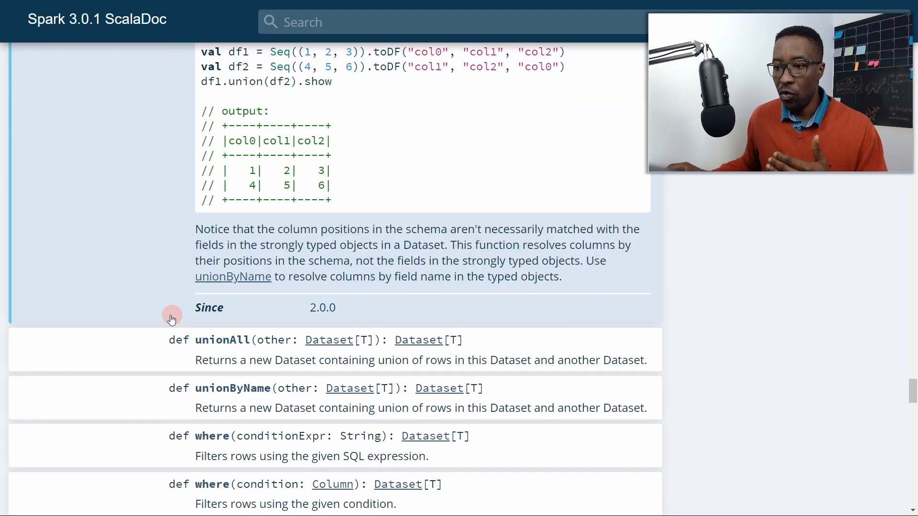
mouse_move(233, 352)
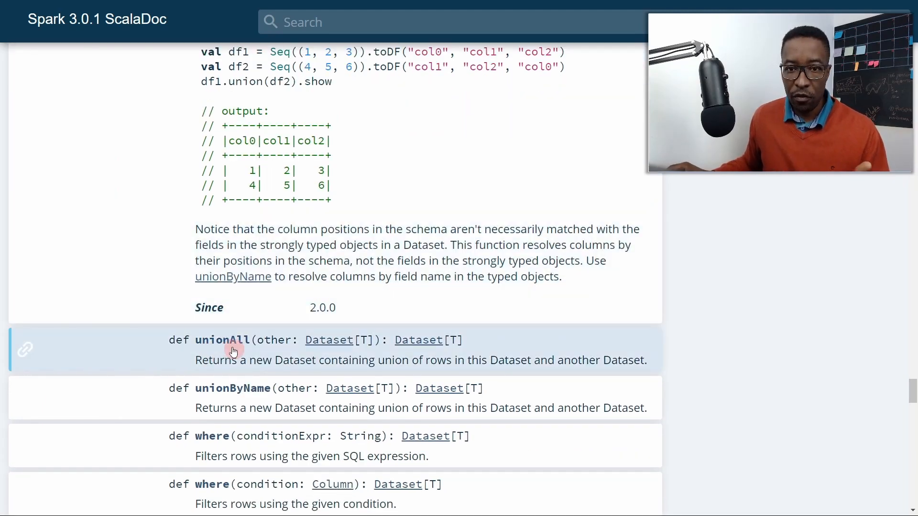
scroll(down, 3)
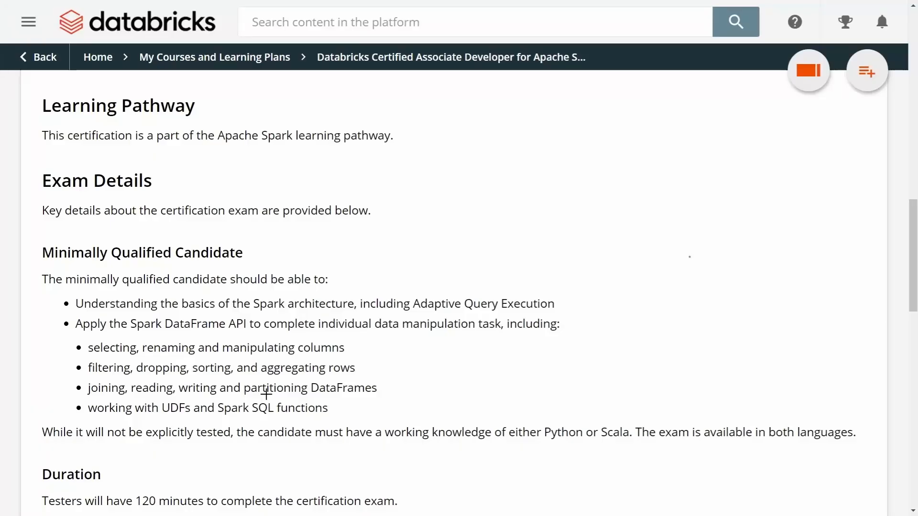
mouse_move(75, 315)
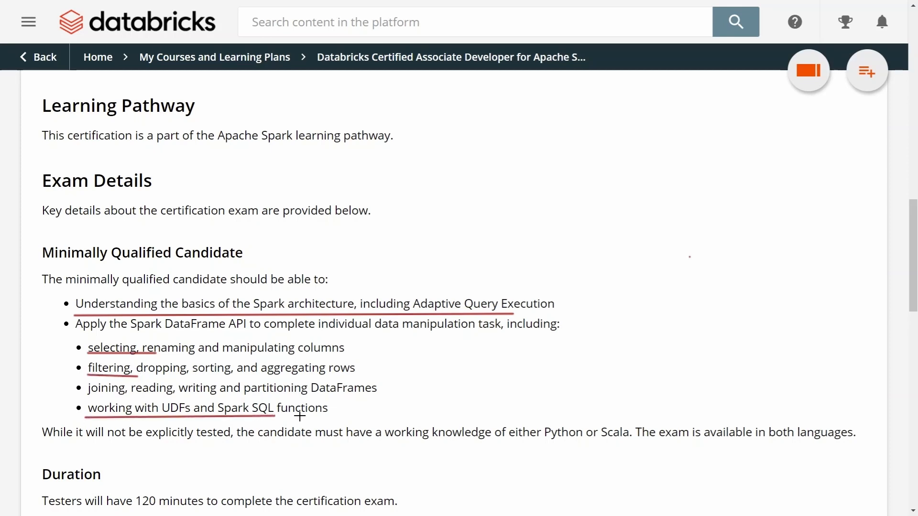
- Scroll the certification page to Exam Details and the minimally qualified candidate skills
scroll(down, 3)
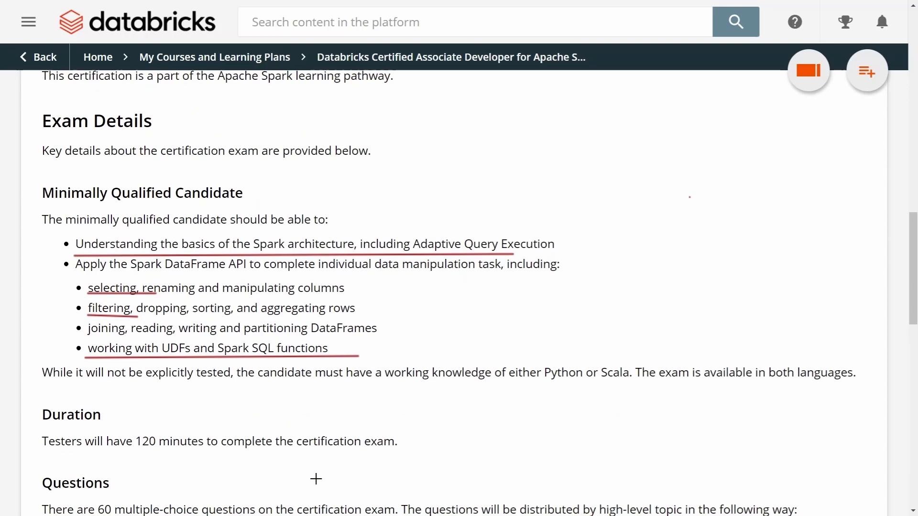